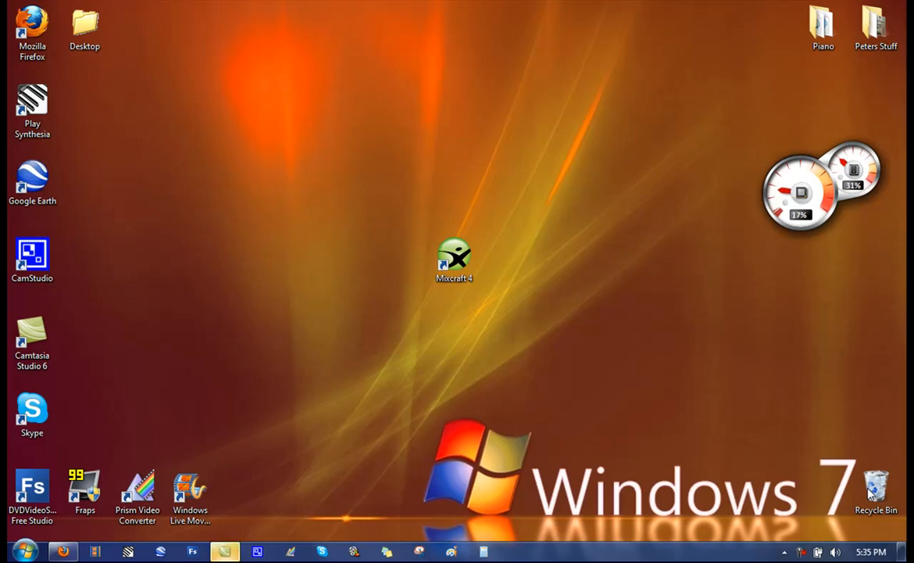
Step: Launch Firefox from the taskbar to reach the Google homepage
{"action": "left_click", "coordinate": [454, 258]}
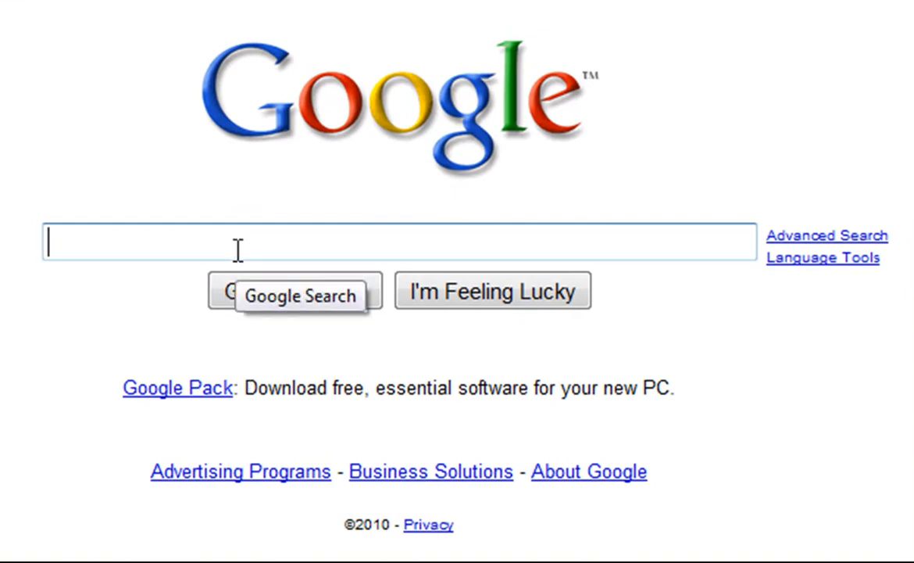
{"action": "mouse_move", "coordinate": [523, 535]}
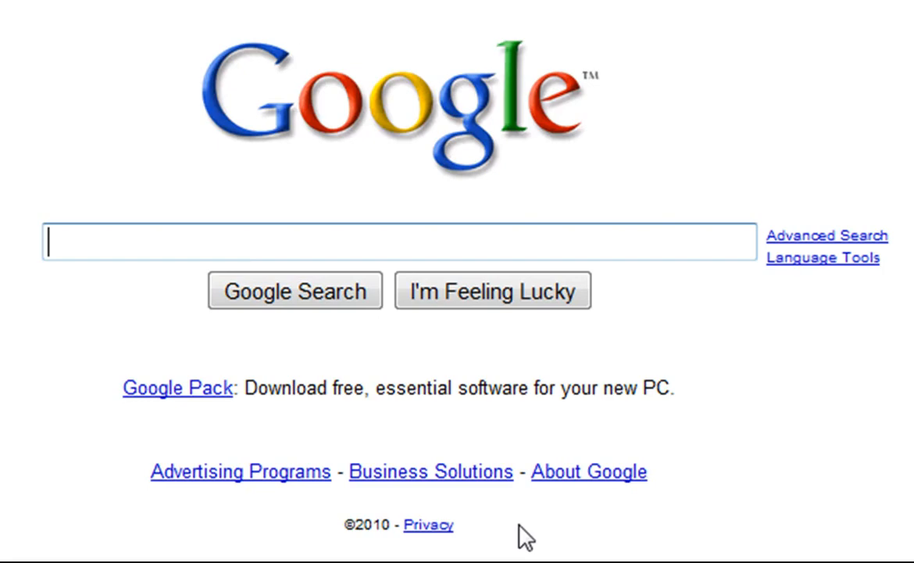
Step: Search Google for Yamaha drivers and open the 'USB-MIDI Driver - YAMAHA Global Gateway' result
{"action": "type", "text": "y"}
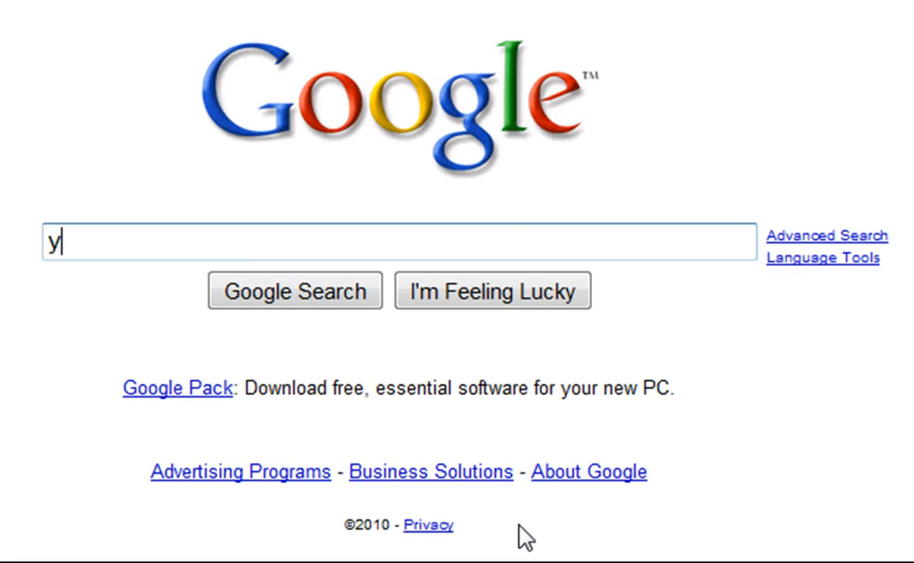
{"action": "type", "text": "amhaha drivers"}
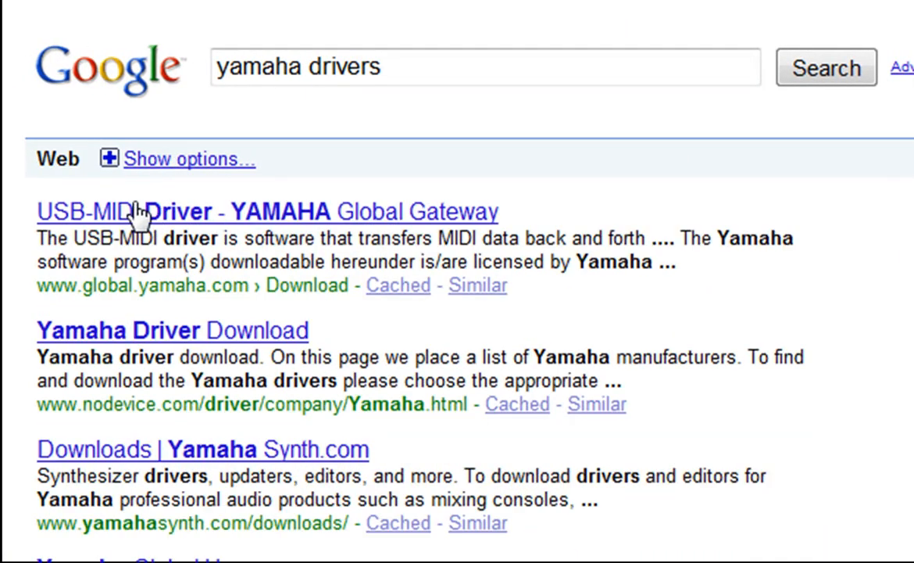
{"action": "left_click", "coordinate": [267, 211]}
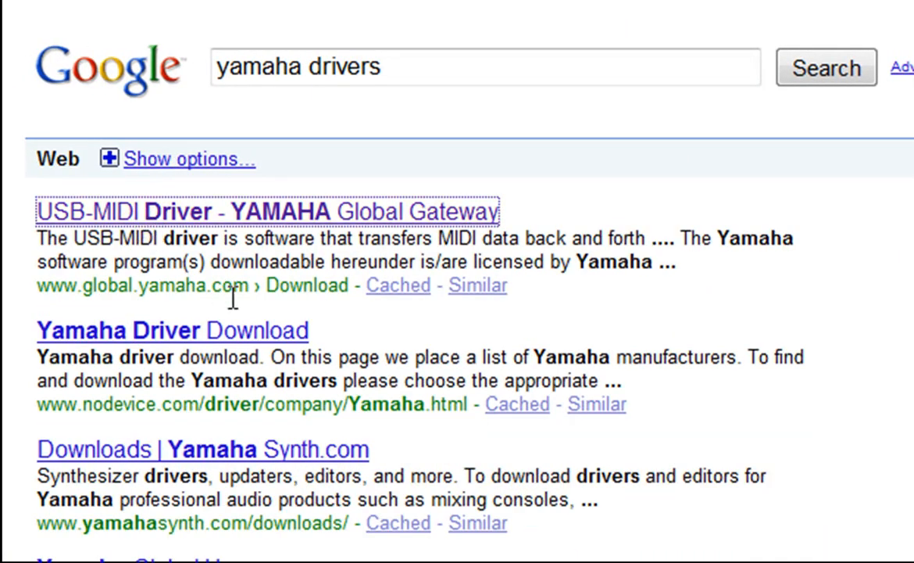
{"action": "left_click", "coordinate": [267, 211]}
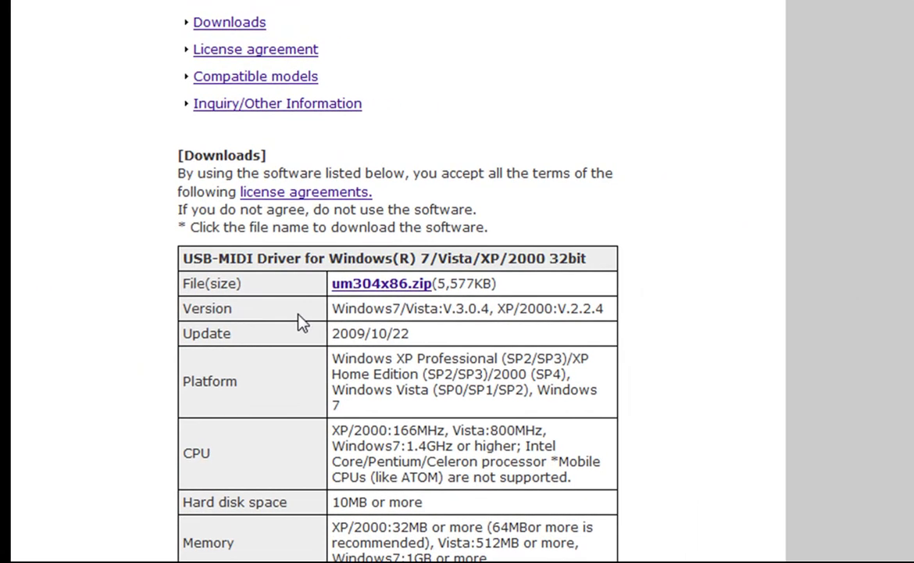
Step: Scroll to the Downloads table and highlight the 32-bit Windows driver heading
{"action": "scroll", "scroll_direction": "down", "scroll_amount": 3}
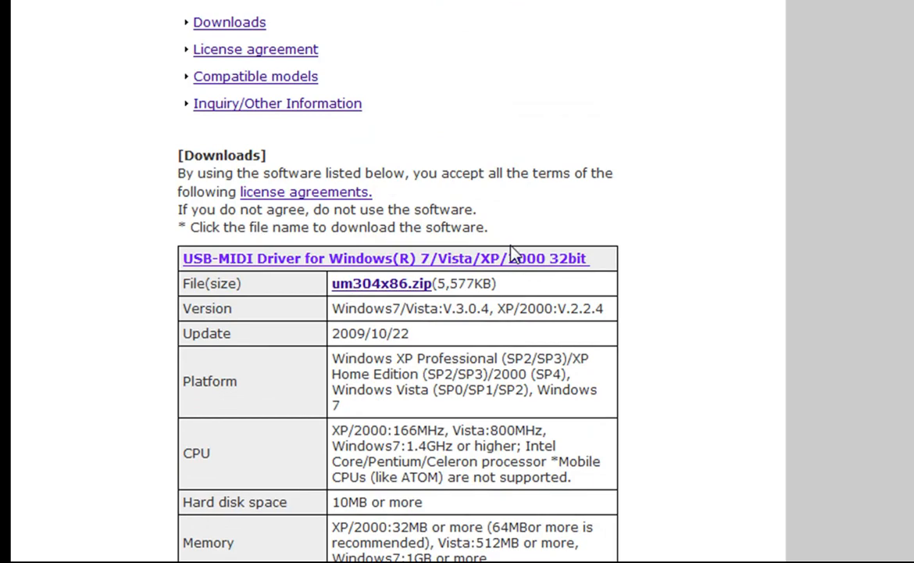
{"action": "left_click_drag", "start_coordinate": [351, 258], "coordinate": [590, 258]}
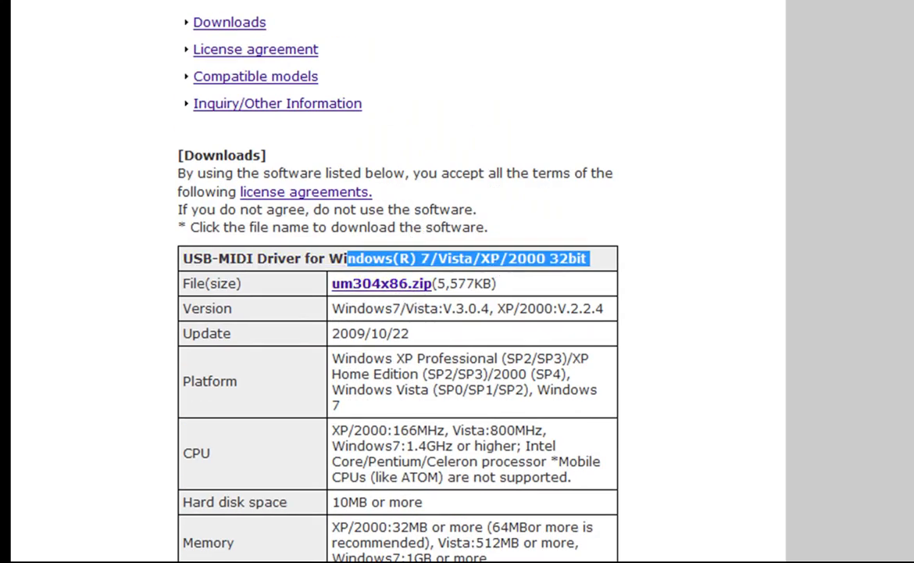
{"action": "mouse_move", "coordinate": [833, 2]}
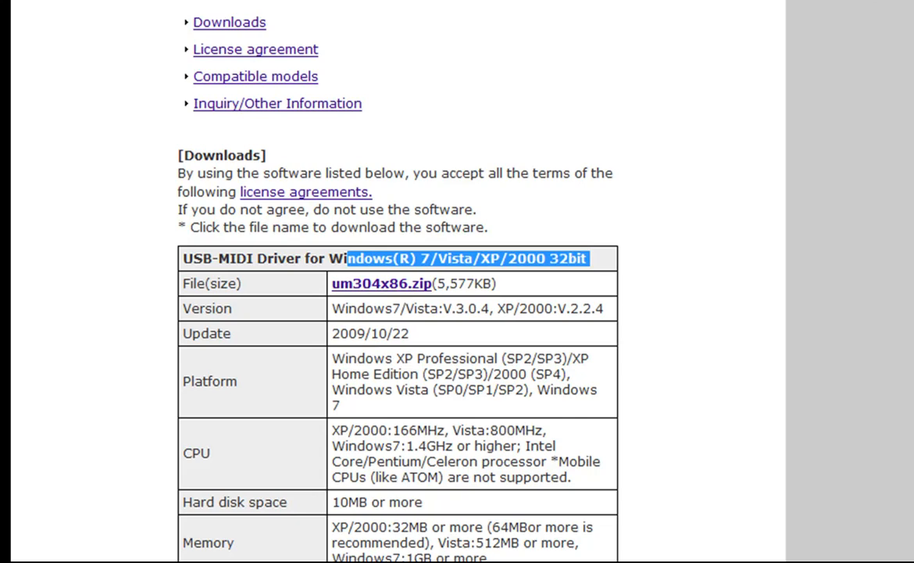
{"action": "mouse_move", "coordinate": [715, 238]}
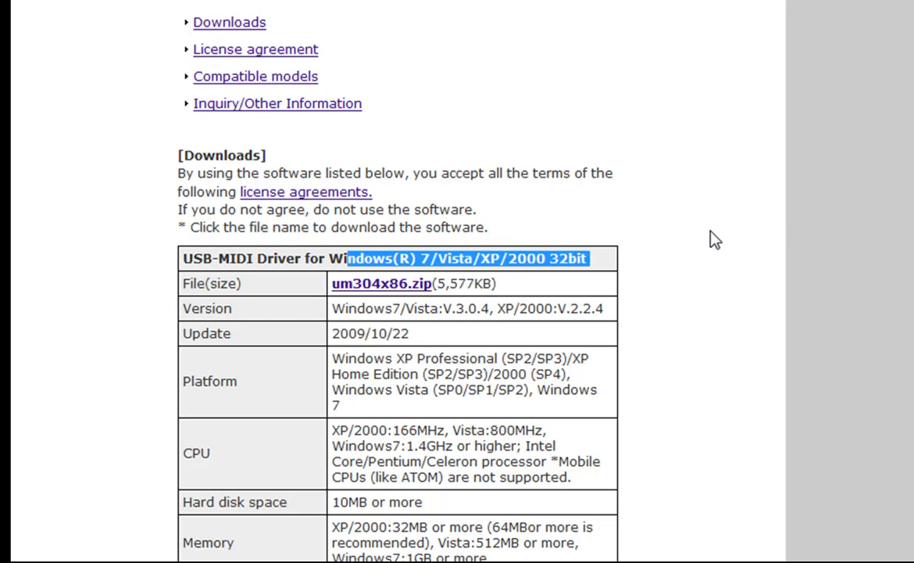
{"action": "mouse_move", "coordinate": [745, 295]}
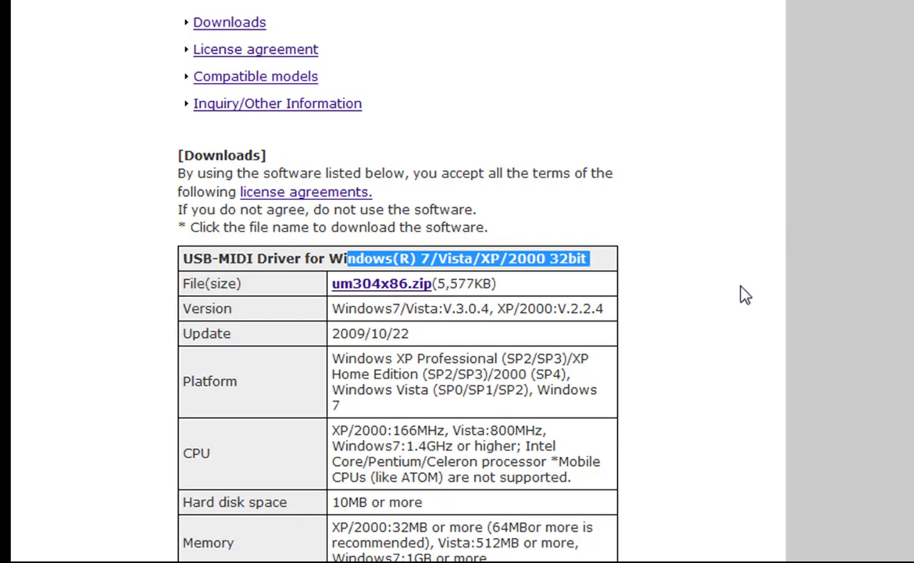
{"action": "mouse_move", "coordinate": [64, 41]}
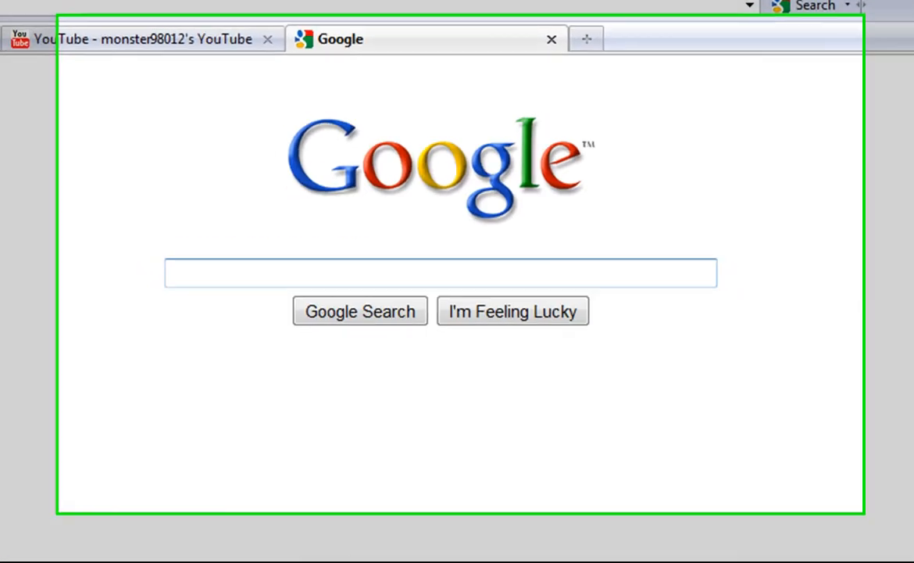
Step: Search for 'mixcra' and go to the Mixcraft 4 download page
{"action": "type", "text": "mixcra"}
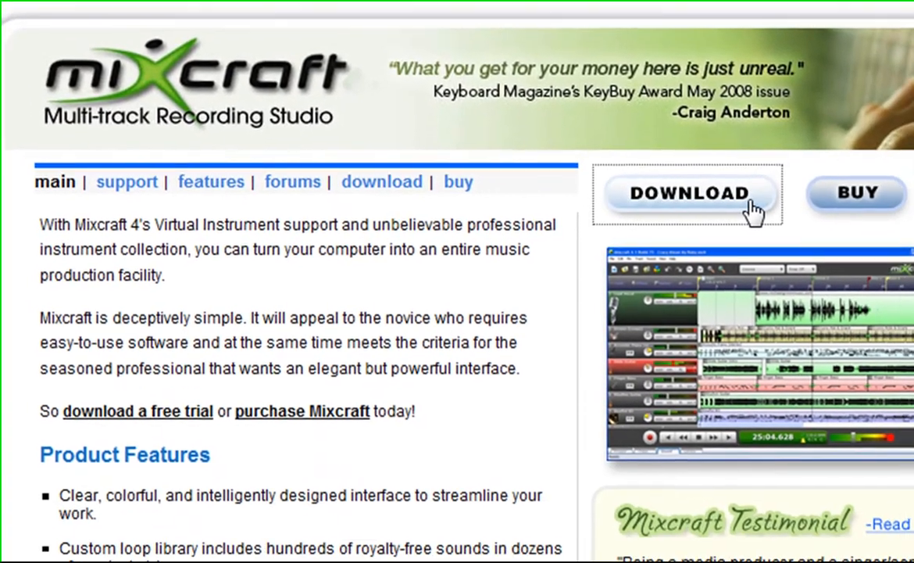
{"action": "left_click", "coordinate": [688, 193]}
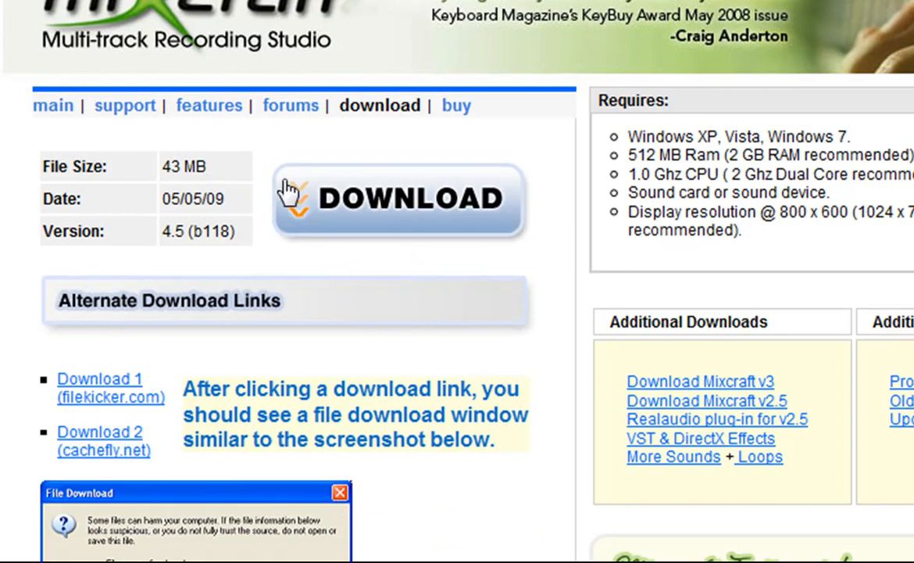
{"action": "mouse_move", "coordinate": [289, 191]}
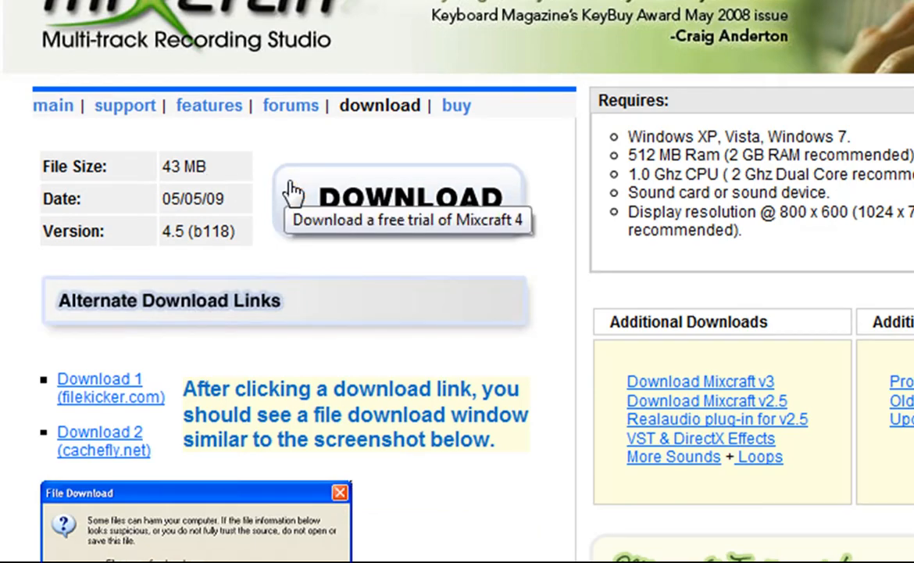
{"action": "mouse_move", "coordinate": [344, 223]}
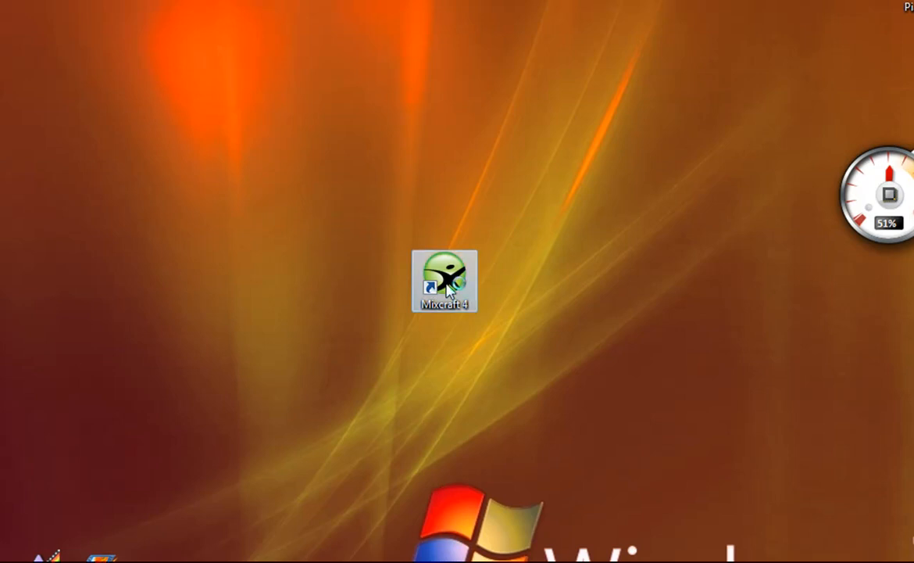
Step: Launch Mixcraft 4, start a virtual instrument tracks project, and postpone trial registration
{"action": "double_click", "coordinate": [445, 279]}
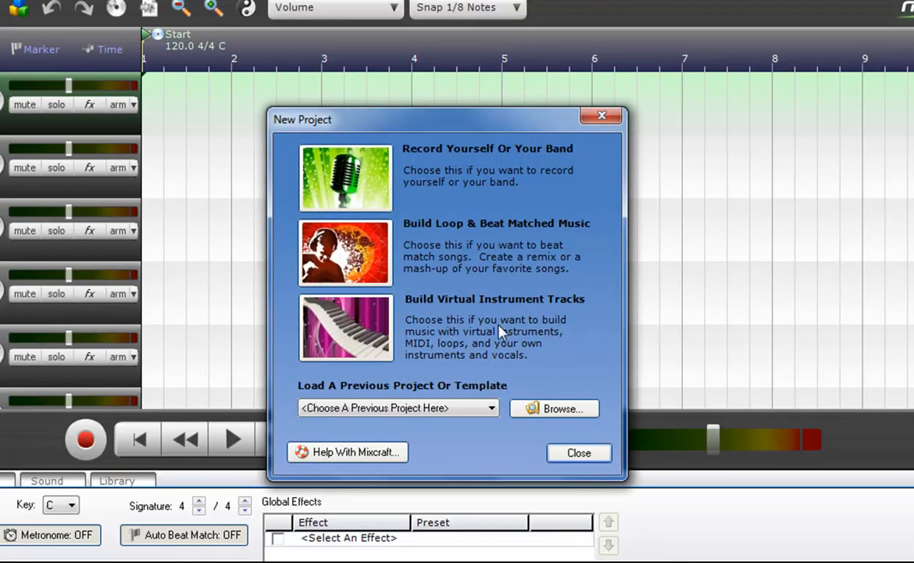
{"action": "left_click", "coordinate": [579, 452]}
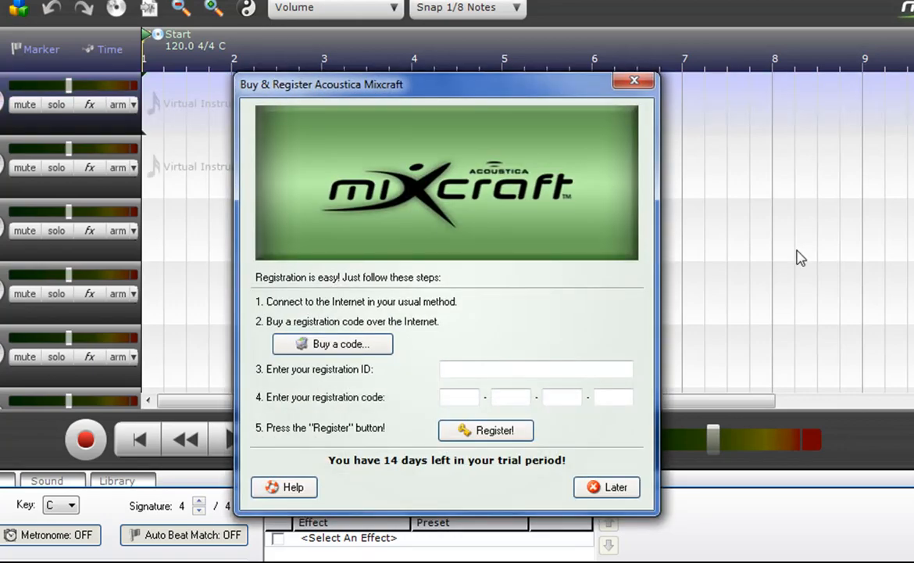
{"action": "left_click", "coordinate": [606, 487]}
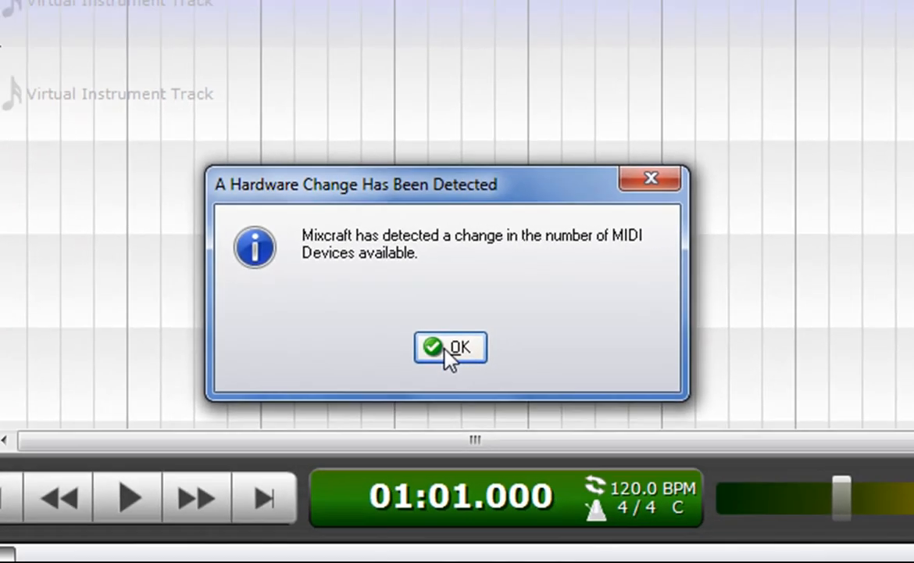
Step: Dismiss the MIDI notice, set master volume to 100%, and open track 1's instrument settings
{"action": "left_click", "coordinate": [449, 347]}
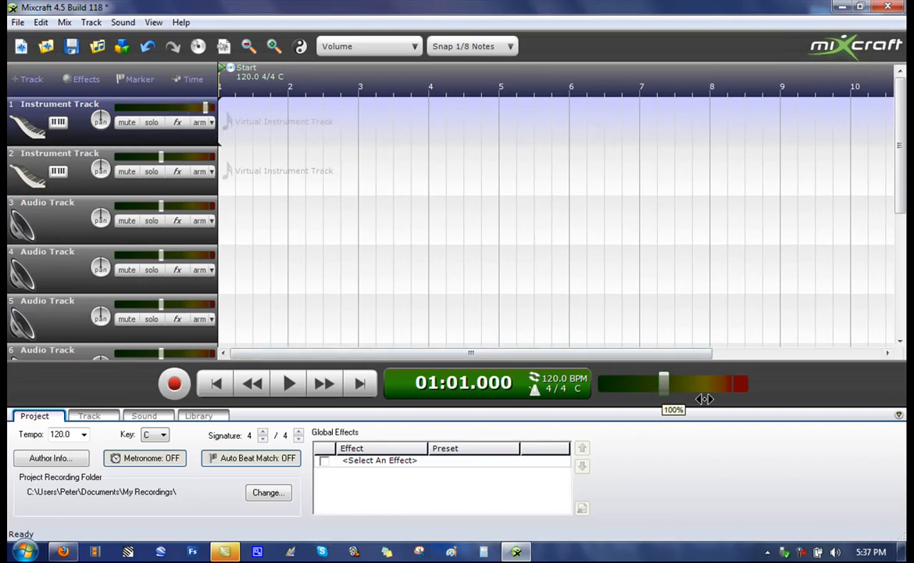
{"action": "left_click_drag", "start_coordinate": [663, 382], "coordinate": [725, 382]}
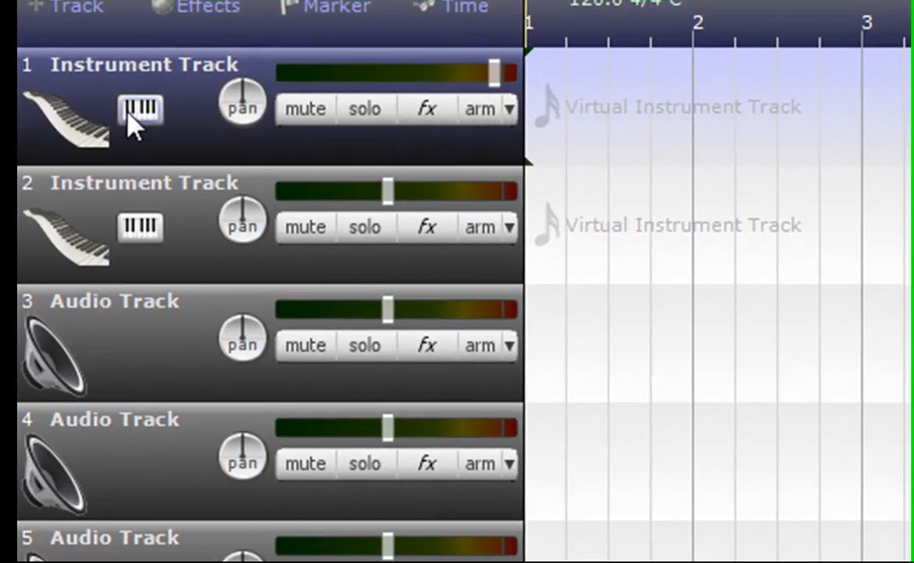
{"action": "left_click", "coordinate": [139, 109]}
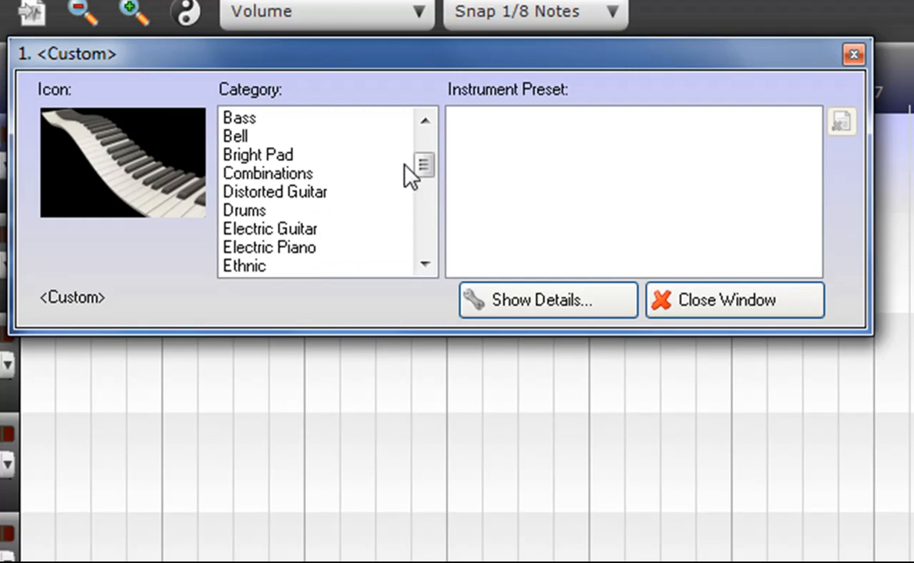
Step: Choose the Acoustic Piano category for Instrument Track 1
{"action": "scroll", "scroll_direction": "down", "scroll_amount": 3}
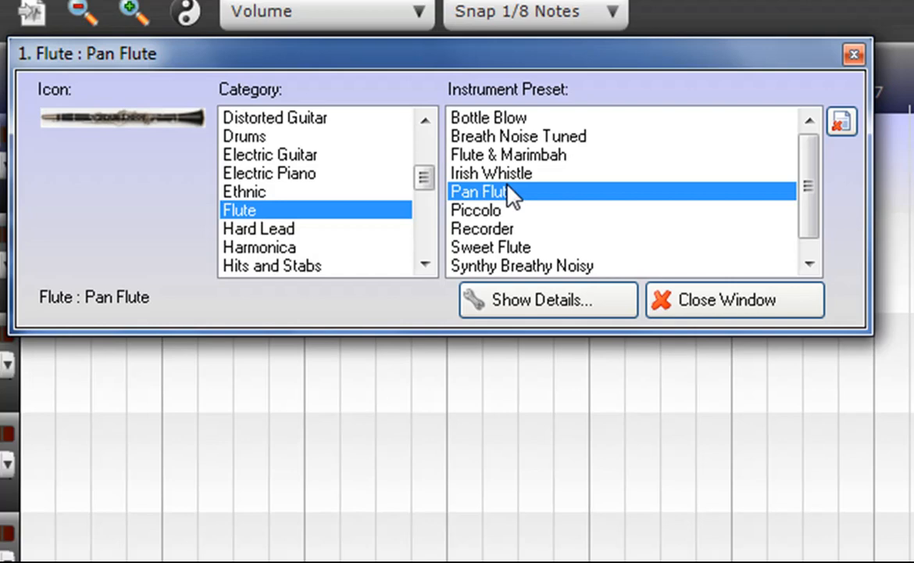
{"action": "mouse_move", "coordinate": [449, 194]}
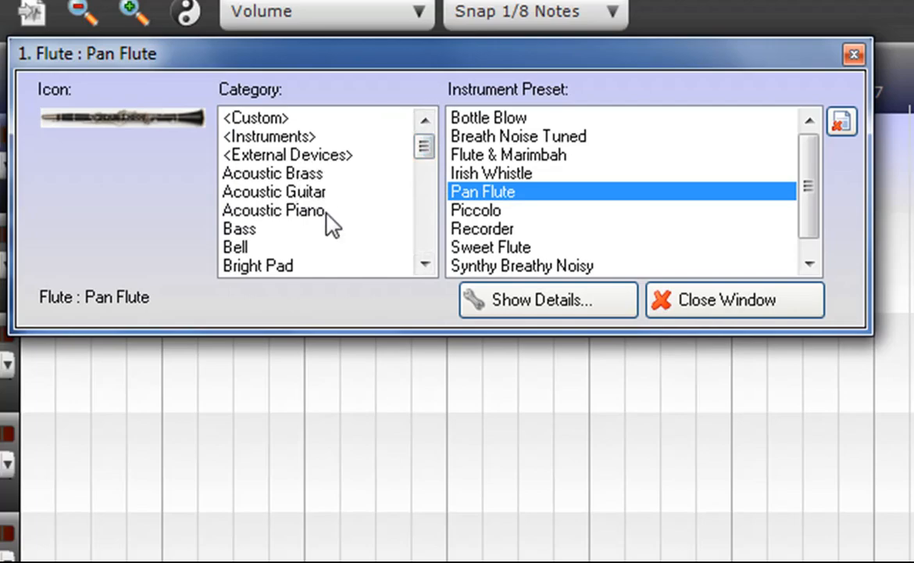
{"action": "left_click", "coordinate": [733, 299]}
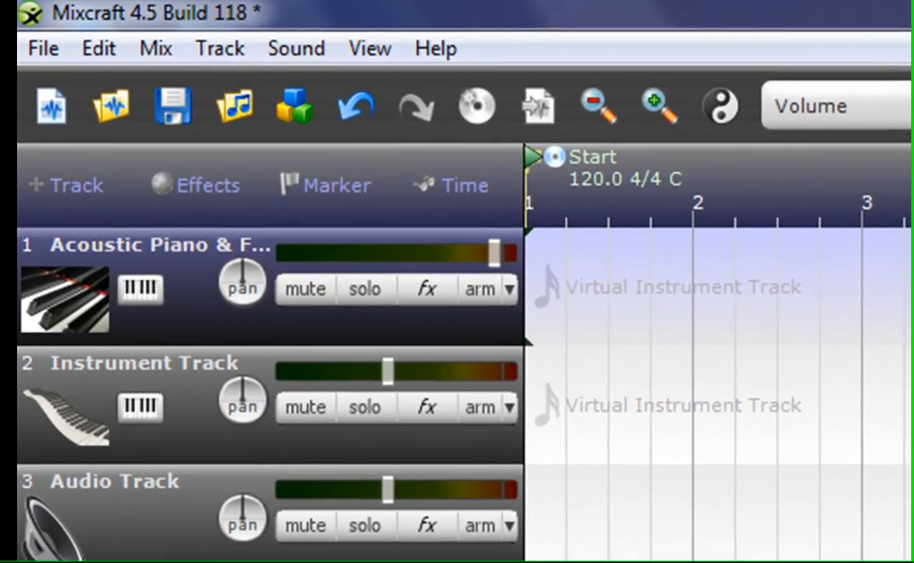
Step: Arm the piano track for recording from the Track menu
{"action": "left_click", "coordinate": [220, 48]}
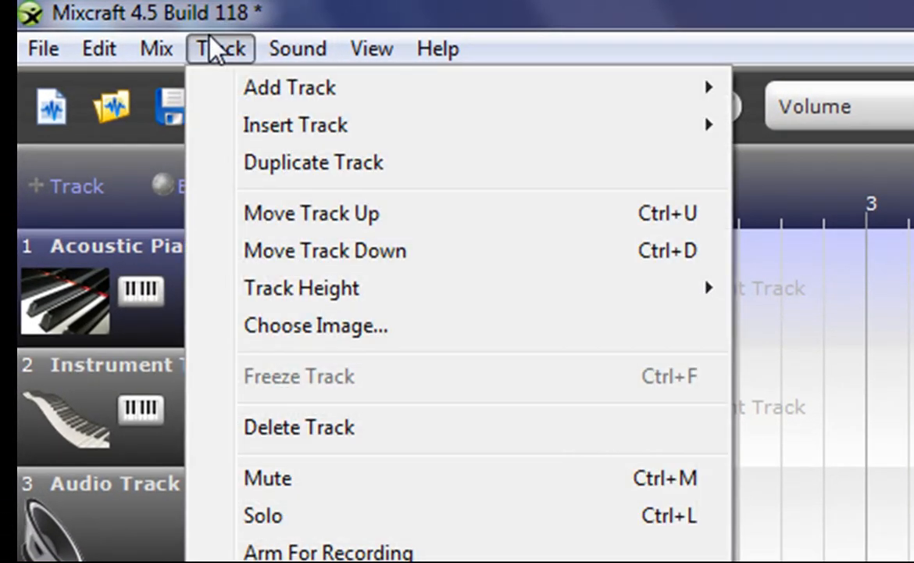
{"action": "left_click", "coordinate": [155, 49]}
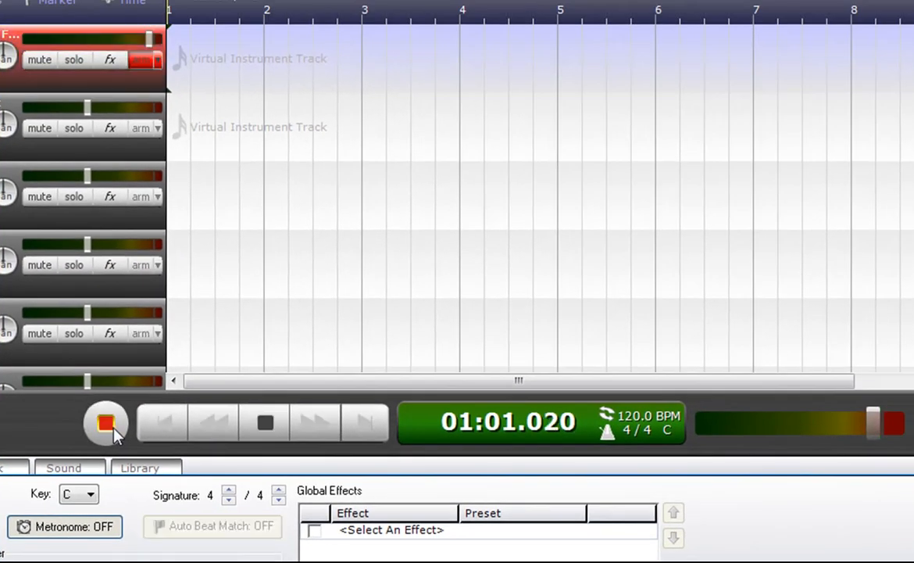
Step: Record about eight bars of piano onto track 1, then stop
{"action": "left_click", "coordinate": [106, 422]}
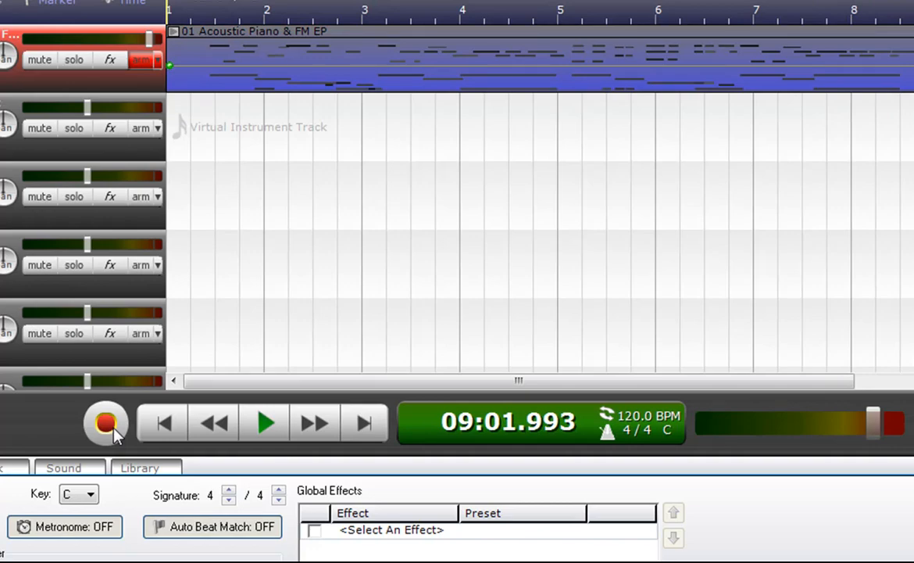
{"action": "left_click", "coordinate": [27, 35]}
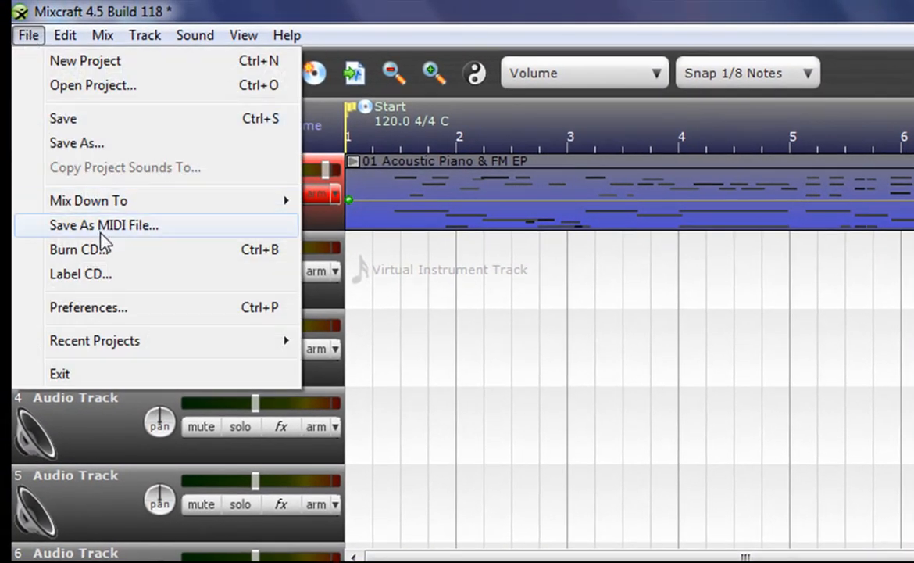
Step: Save the recording as MIDI file 'Blue' on the desktop, keeping only note data
{"action": "left_click", "coordinate": [104, 225]}
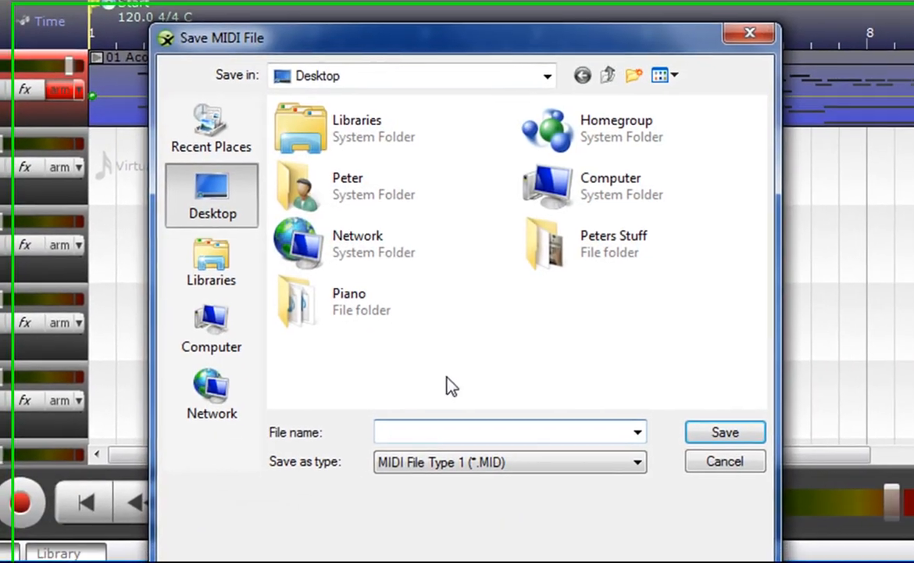
{"action": "type", "text": "Blue"}
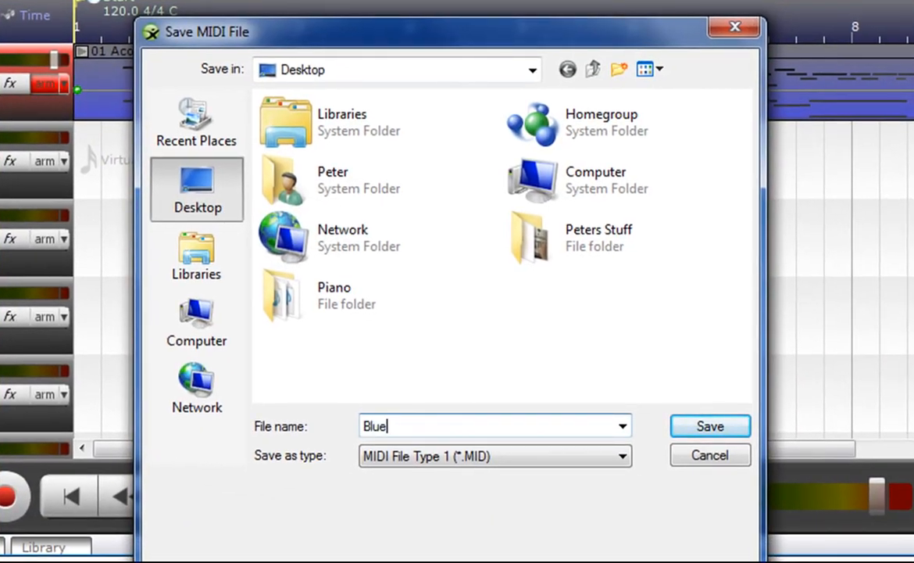
{"action": "left_click", "coordinate": [709, 426]}
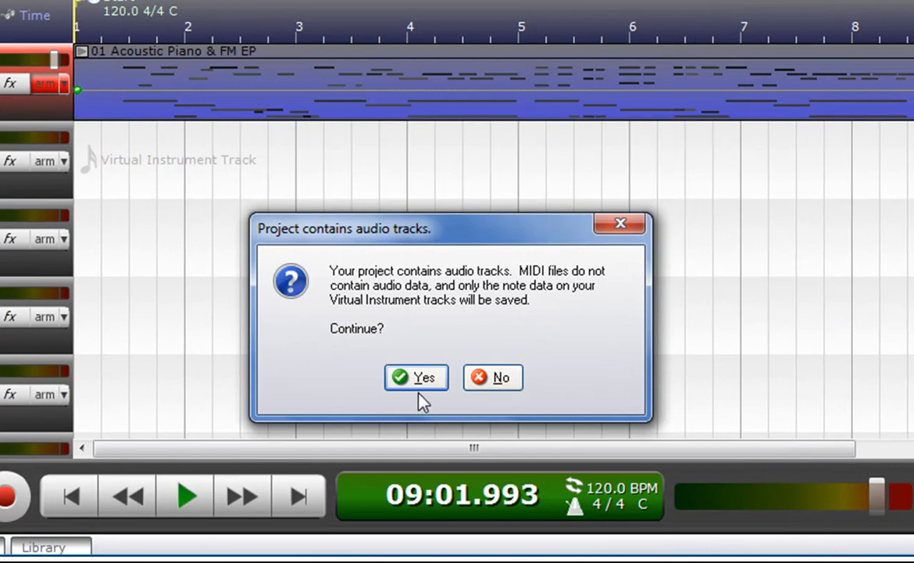
{"action": "left_click", "coordinate": [416, 378]}
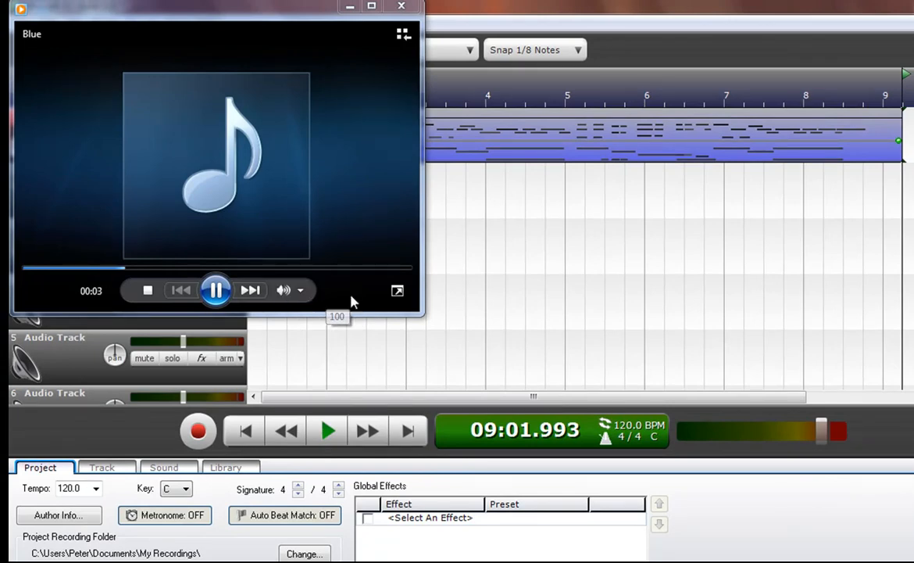
Step: Close Windows Media Player and launch Synthesia to open the Blue song's track selection
{"action": "left_click", "coordinate": [401, 6]}
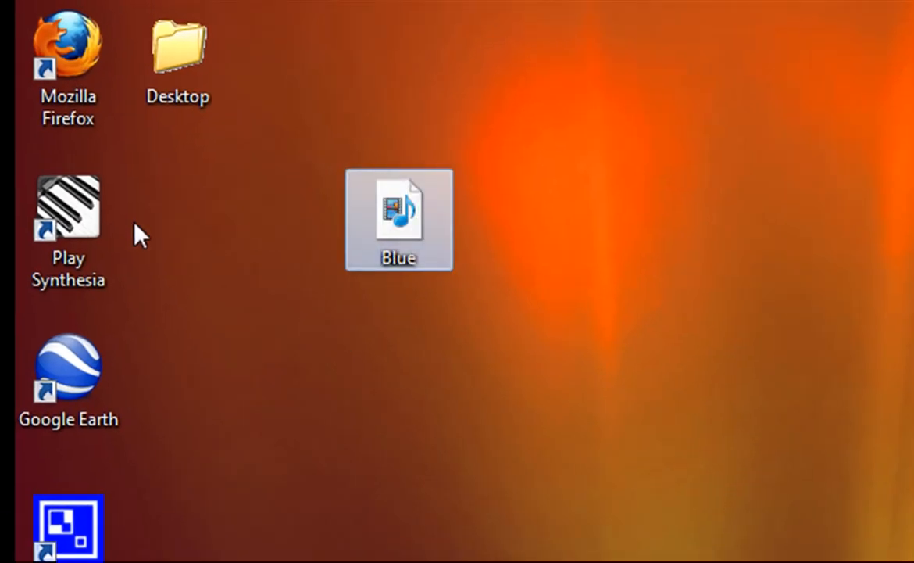
{"action": "left_click", "coordinate": [68, 211]}
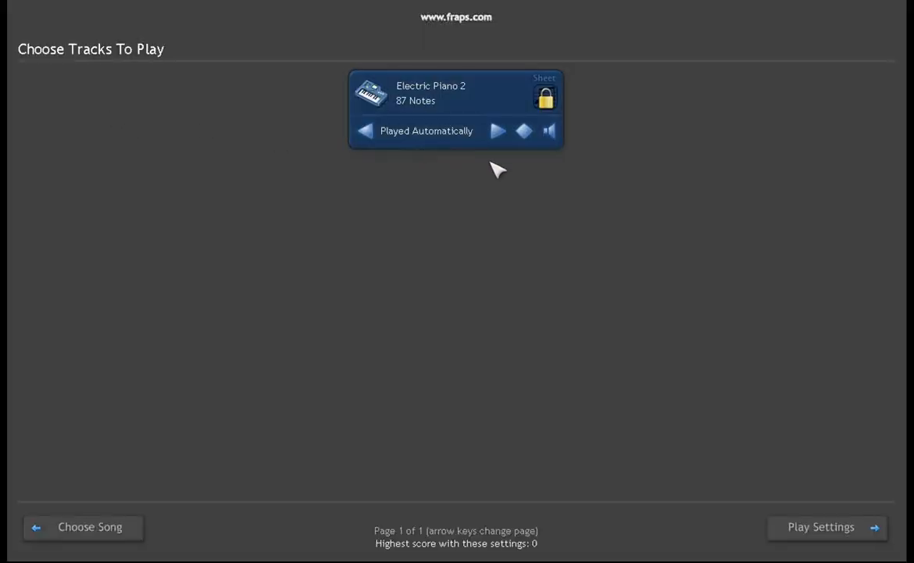
Step: Play Blue as falling notes in Synthesia, then pause playback
{"action": "left_click", "coordinate": [820, 526]}
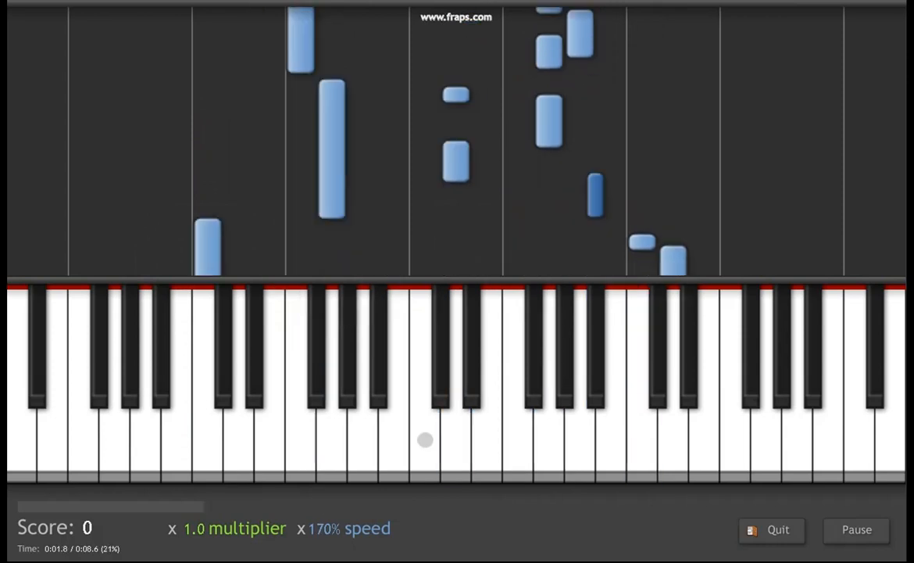
{"action": "left_click", "coordinate": [856, 529]}
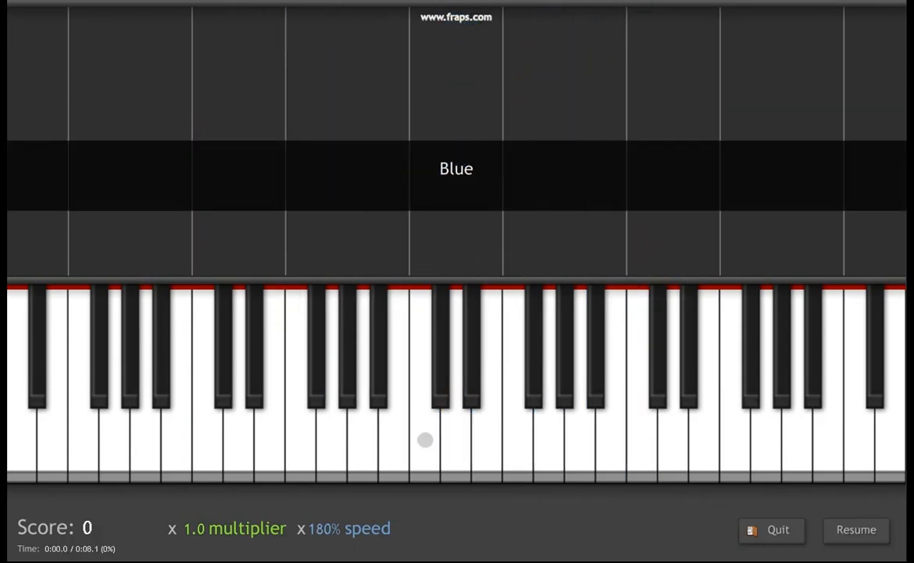